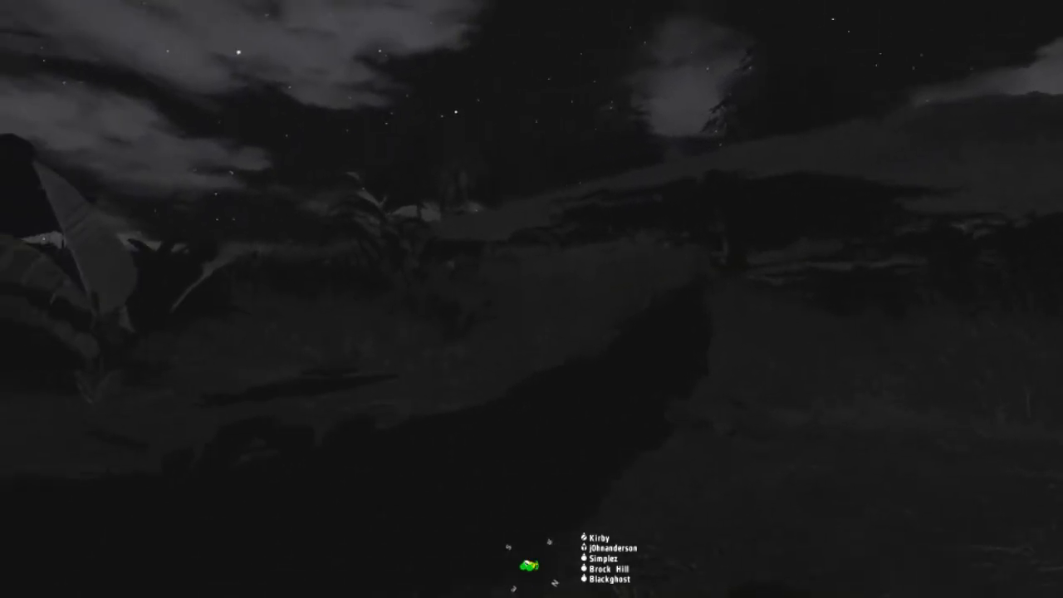
{"action": "mouse_move", "coordinate": [532, 299]}
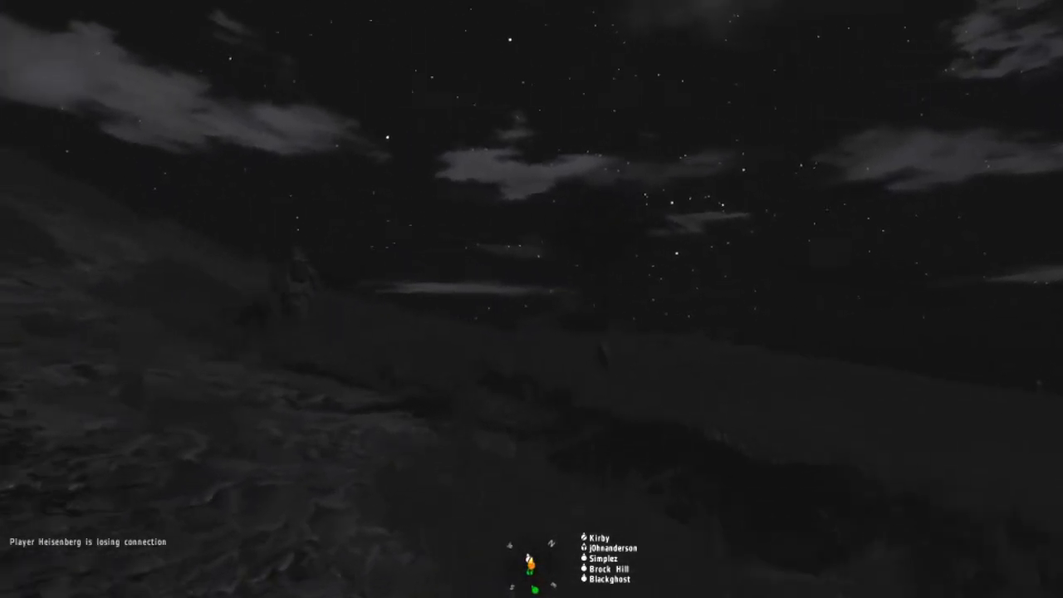
{"action": "mouse_move", "coordinate": [531, 299]}
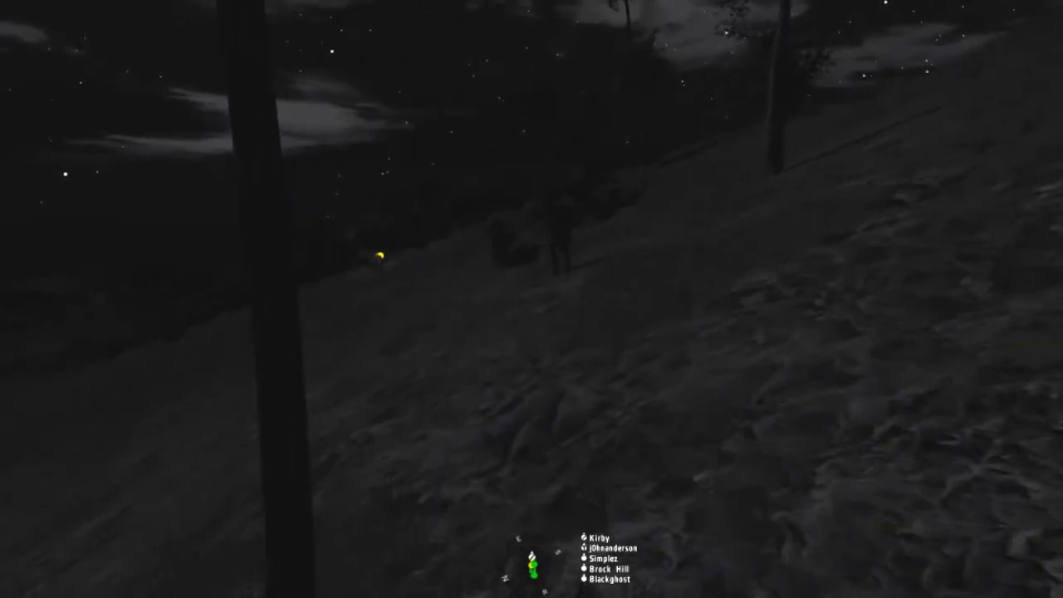
{"action": "mouse_move", "coordinate": [532, 299]}
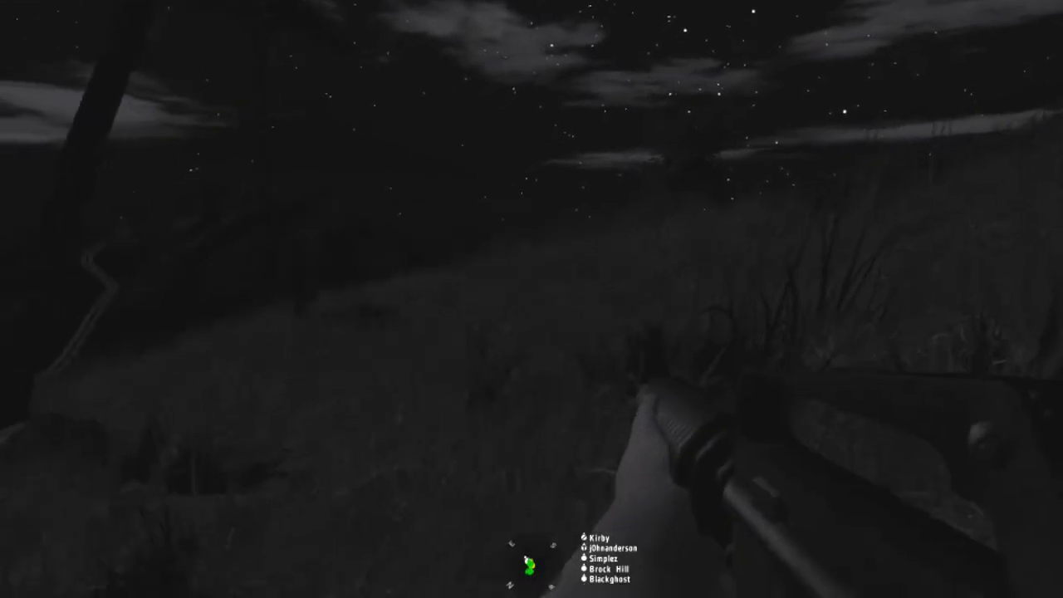
{"action": "mouse_move", "coordinate": [532, 299]}
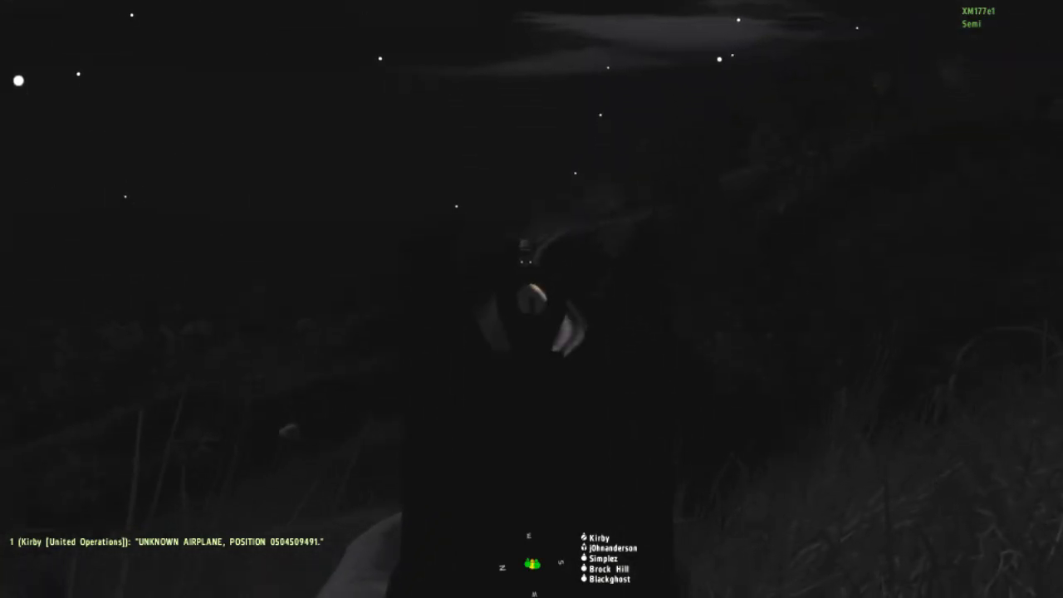
{"action": "left_click", "coordinate": [531, 299]}
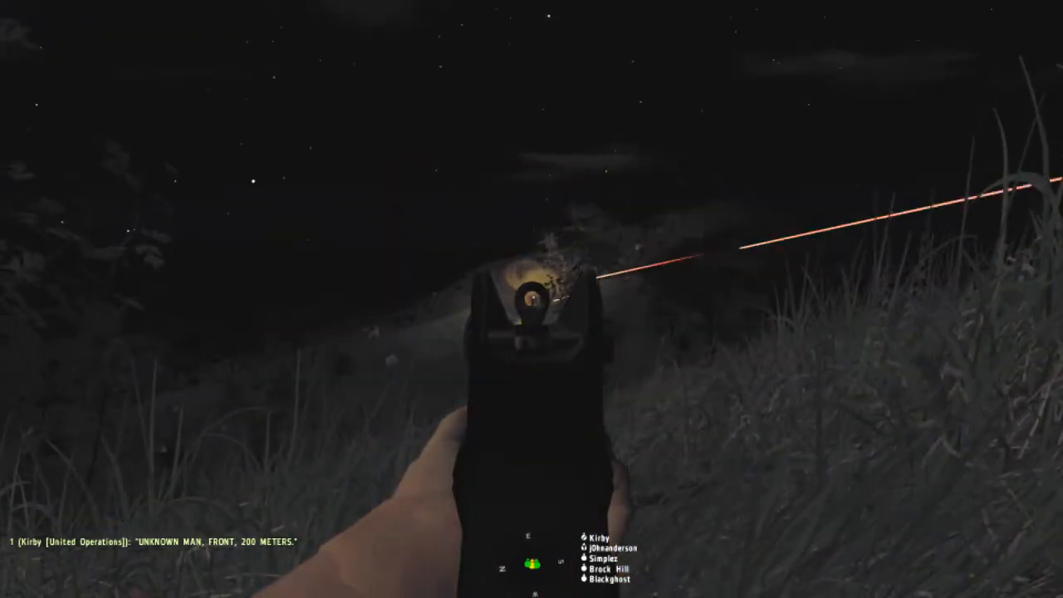
{"action": "left_click", "coordinate": [531, 299]}
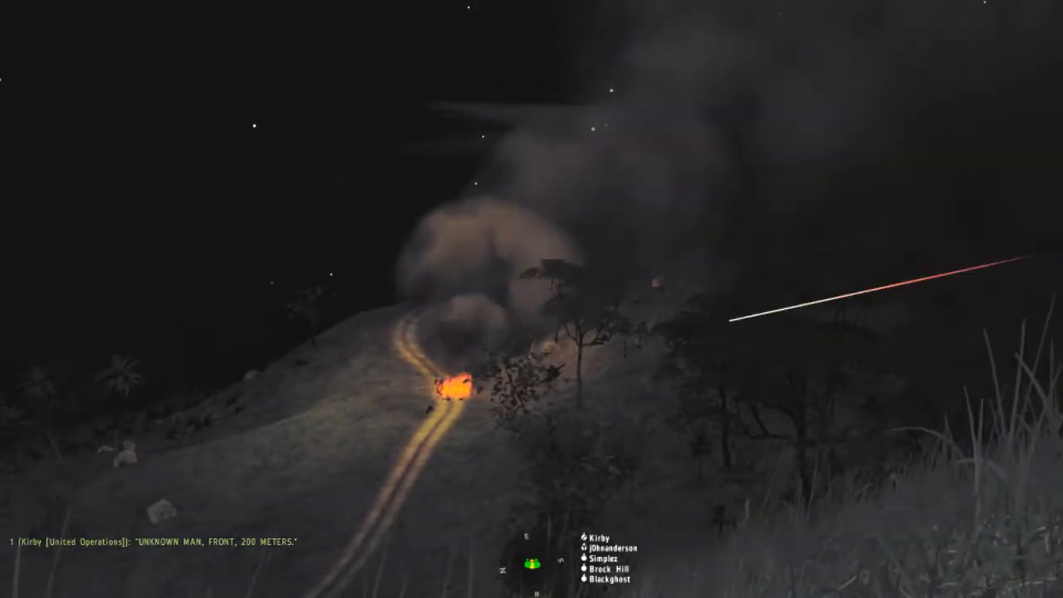
{"action": "right_click", "coordinate": [532, 299]}
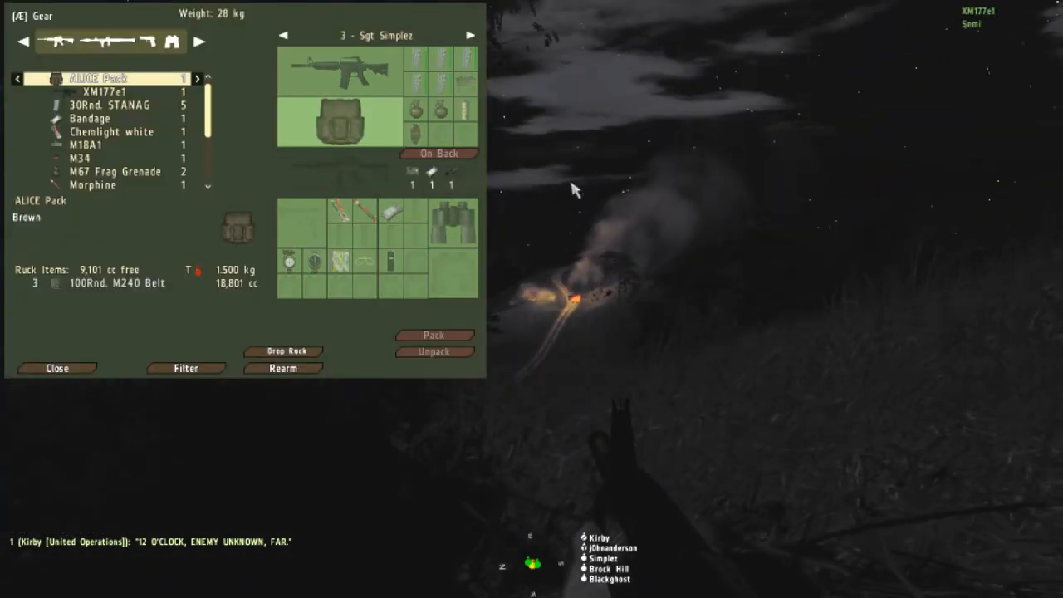
{"action": "scroll", "scroll_direction": "down", "scroll_amount": 3}
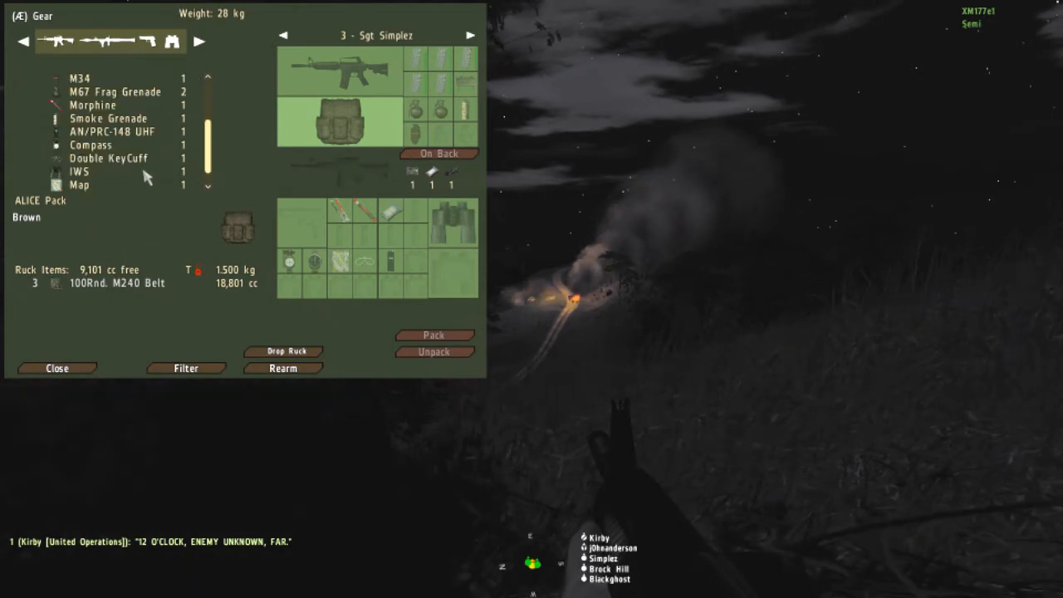
{"action": "left_click", "coordinate": [57, 368]}
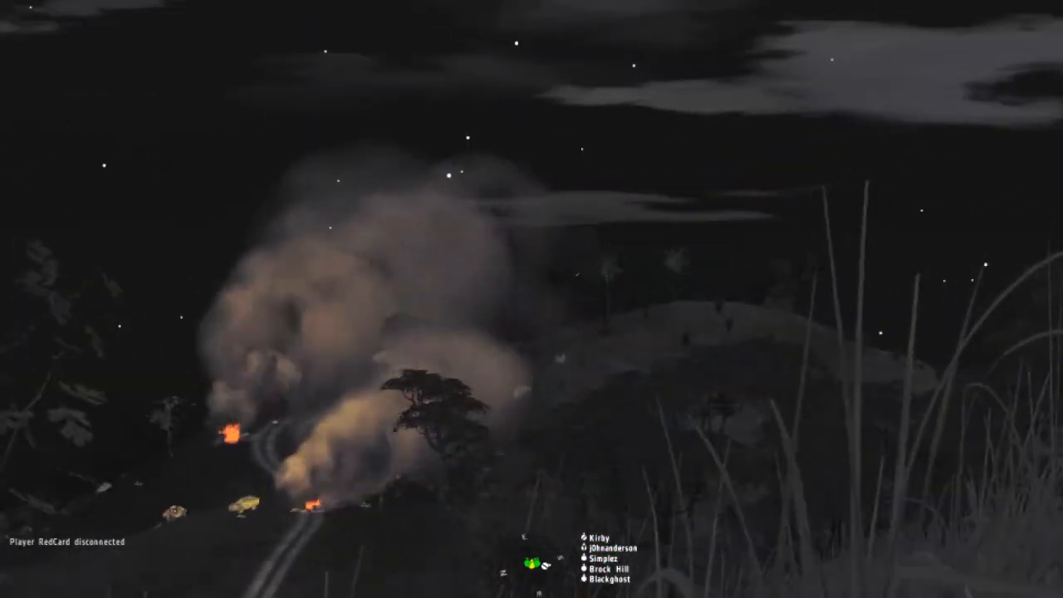
{"action": "right_click", "coordinate": [532, 300]}
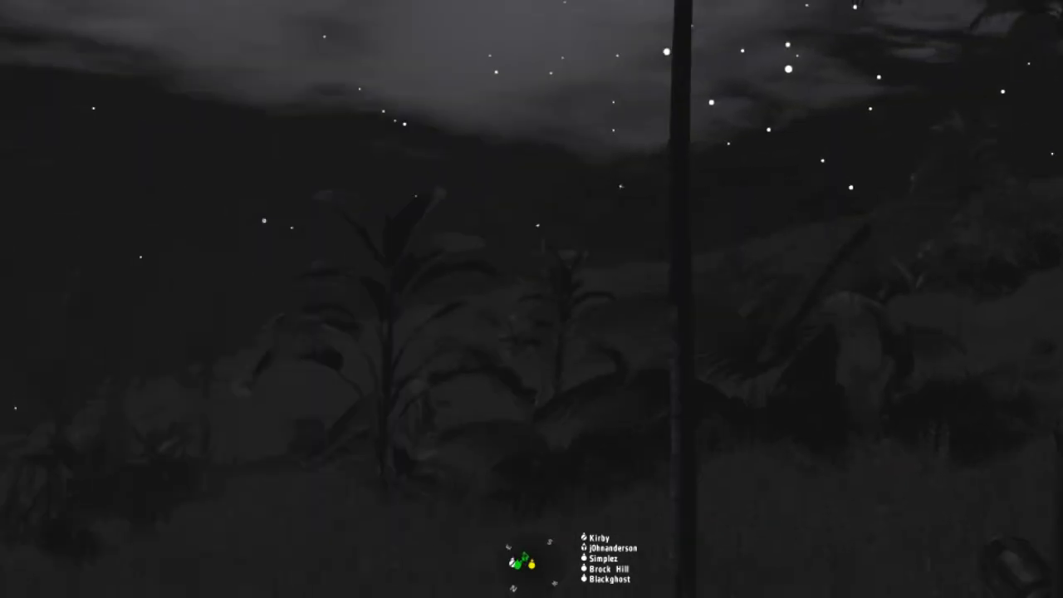
{"action": "mouse_move", "coordinate": [532, 299]}
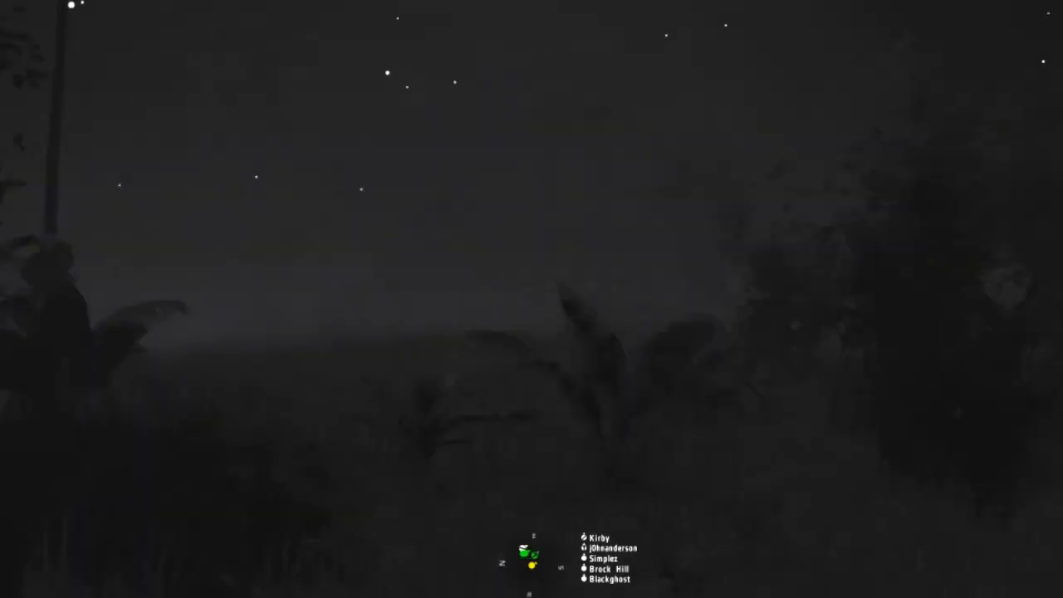